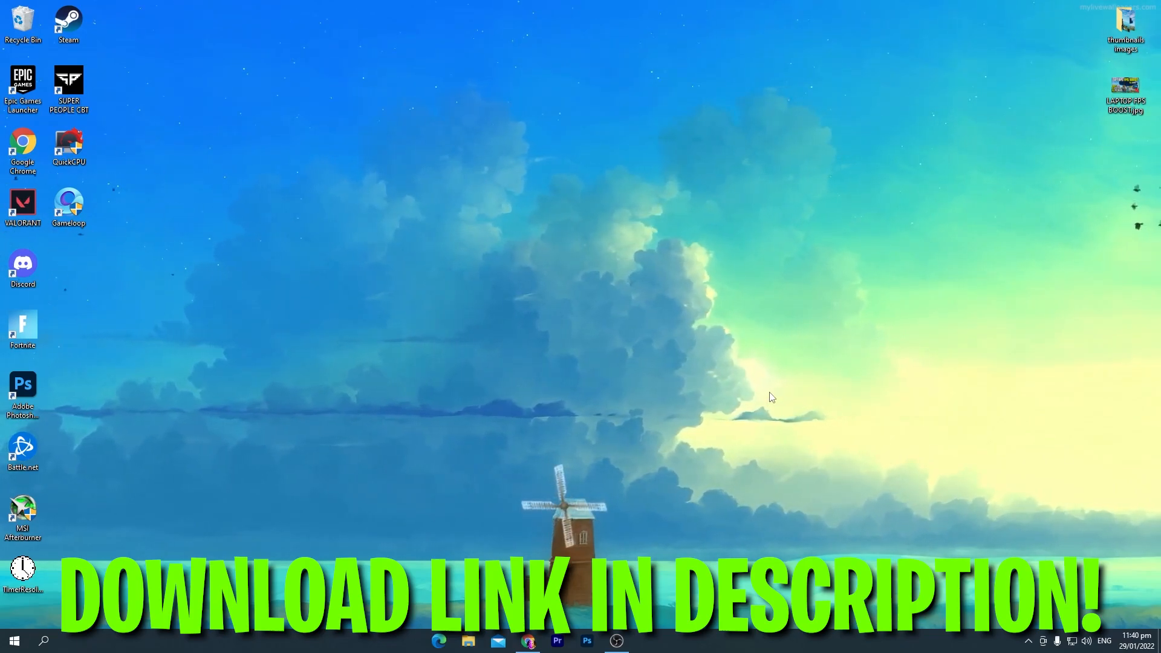
mouse_move(530, 641)
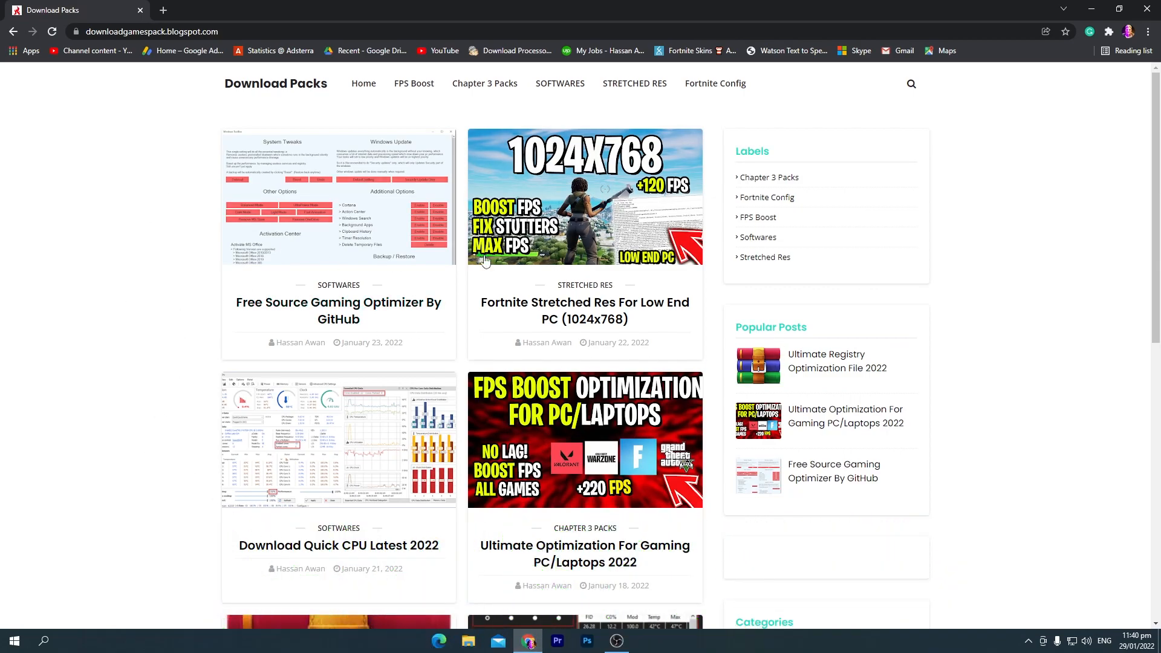
Search the blog for 'MZ RAM', reach the Download MZ RAM Booster post and download its installer.
left_click(911, 84)
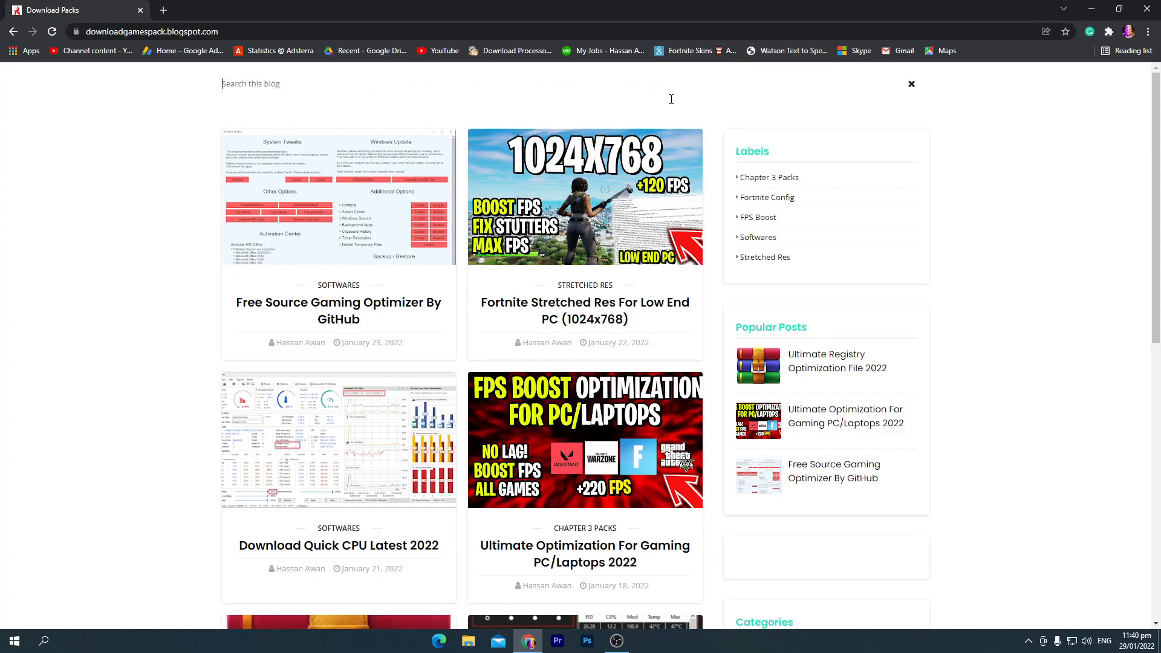
type("M")
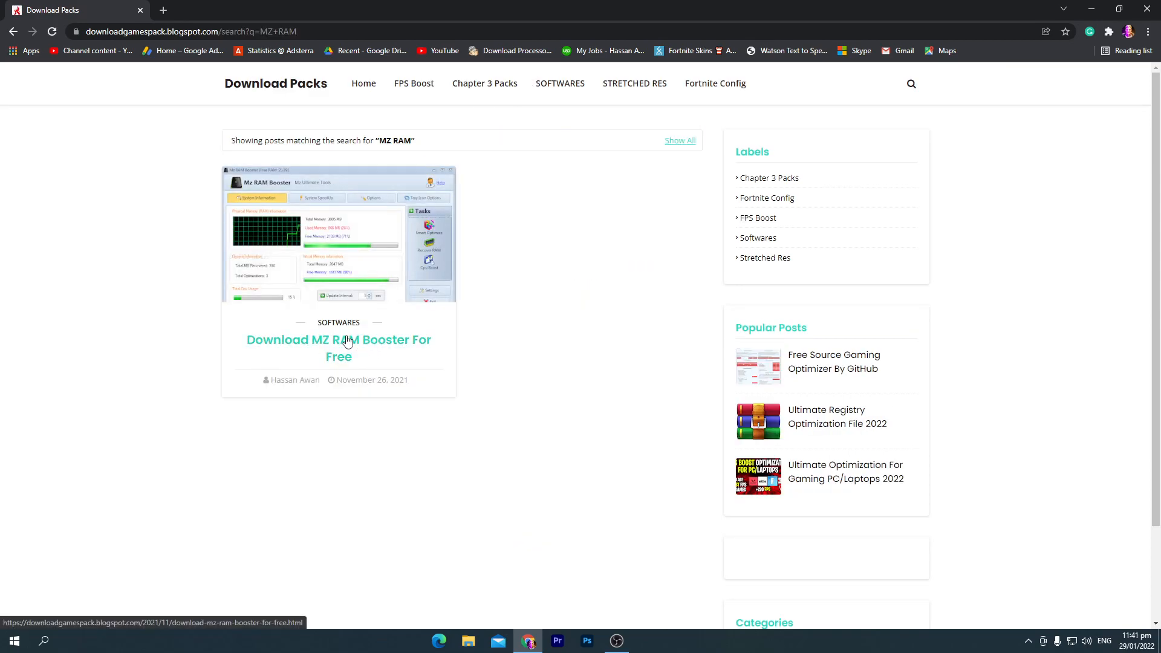
left_click(347, 340)
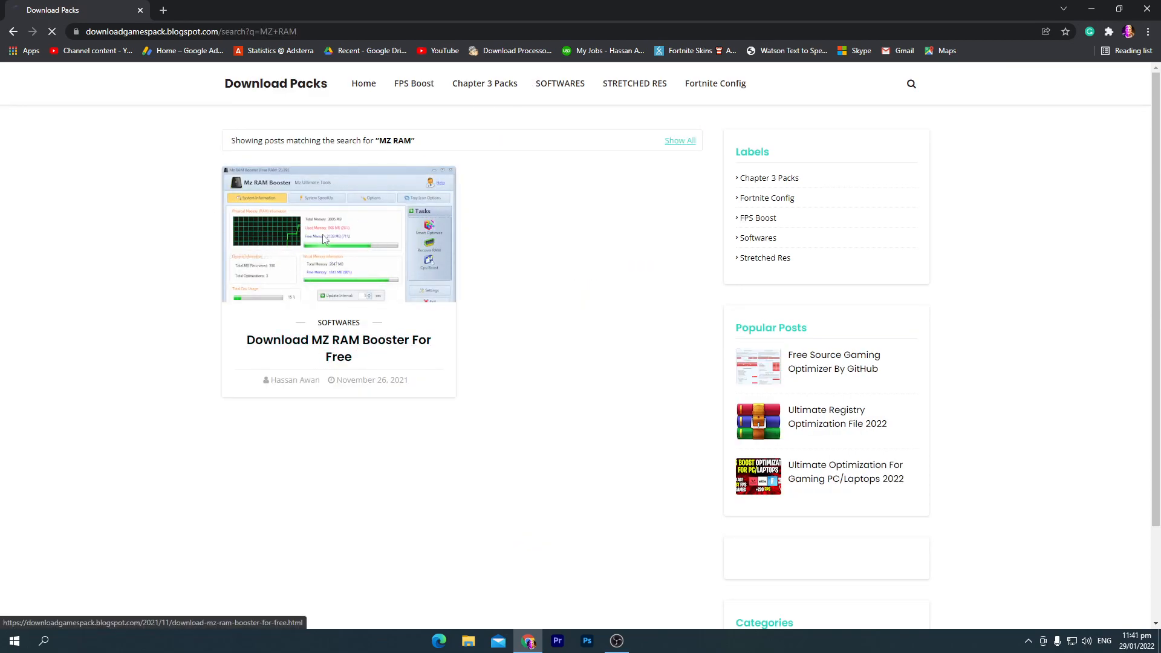
left_click(339, 349)
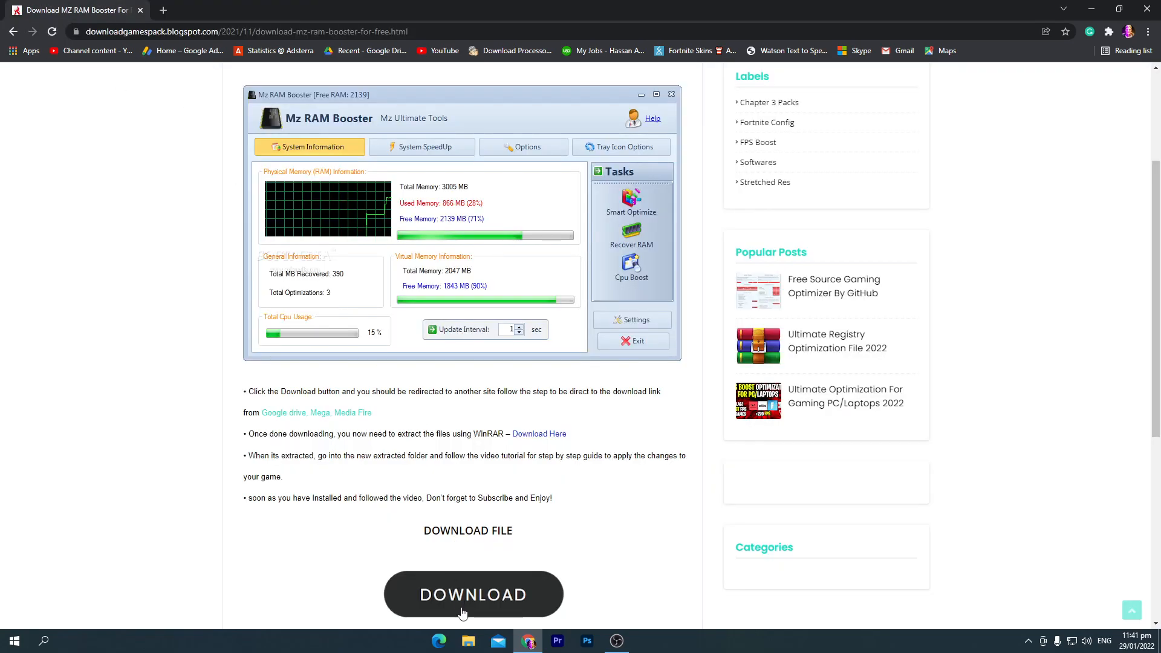
left_click(473, 594)
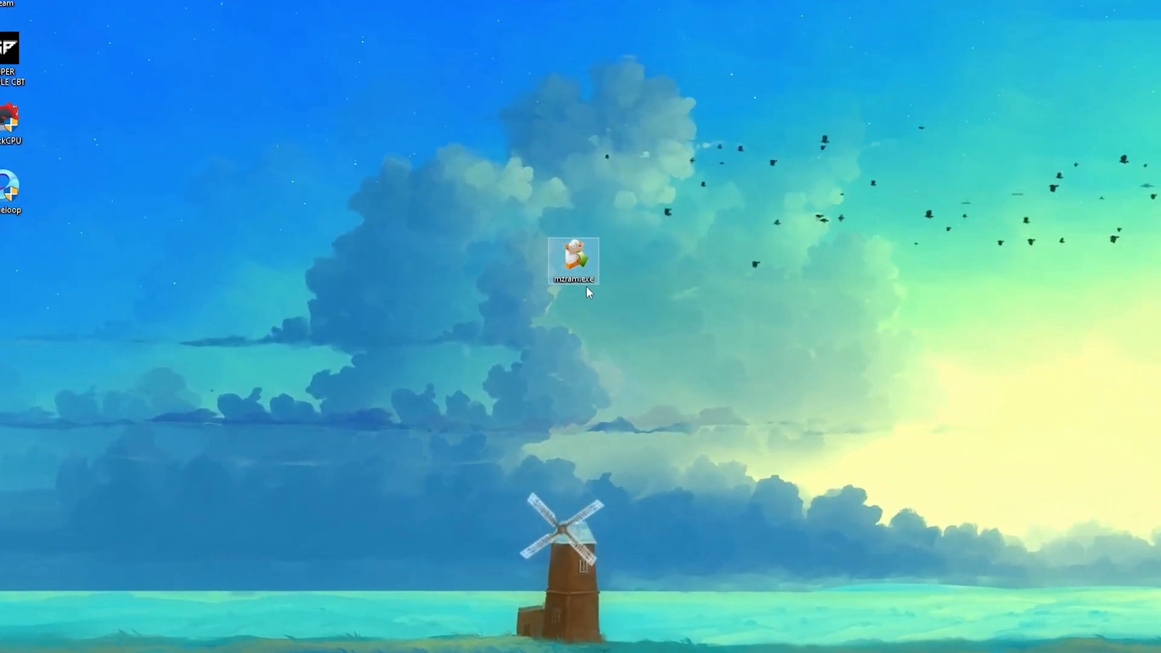
mouse_move(562, 241)
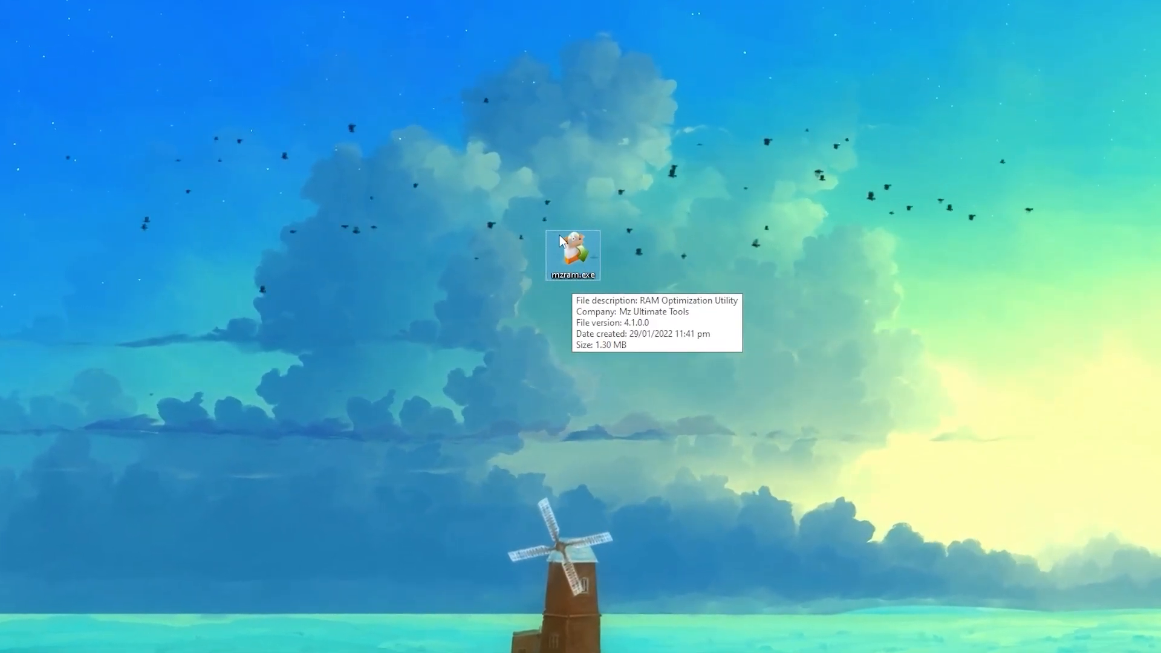
Run mzram.exe, install in English to the default folder with a desktop icon, and finish setup.
double_click(576, 253)
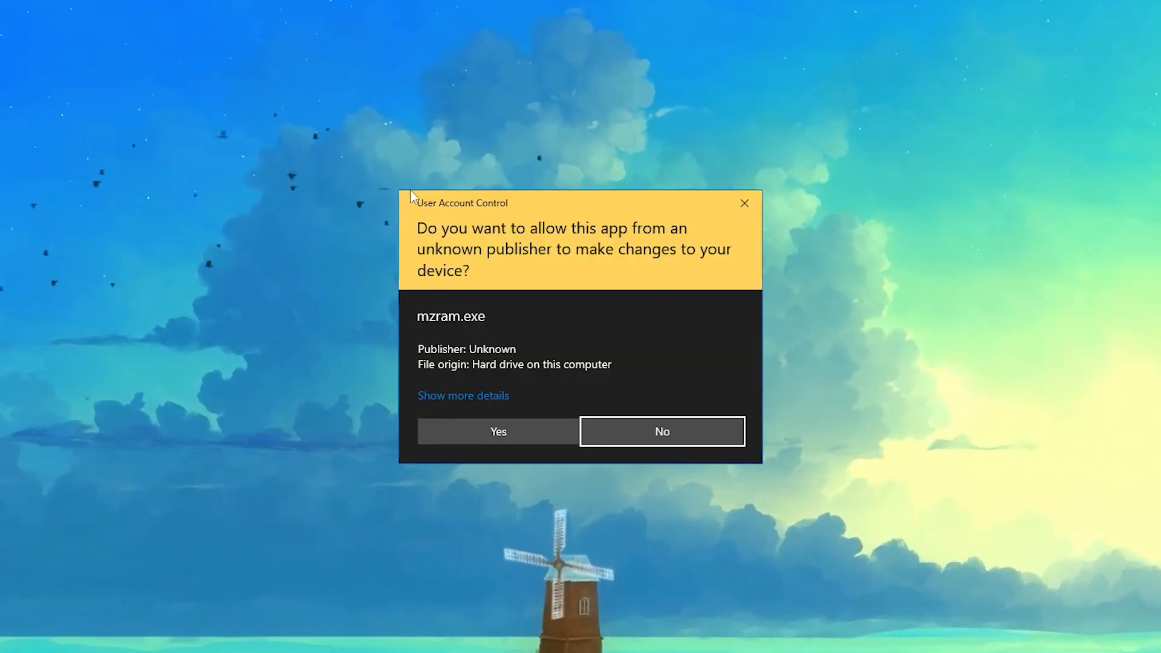
left_click(499, 431)
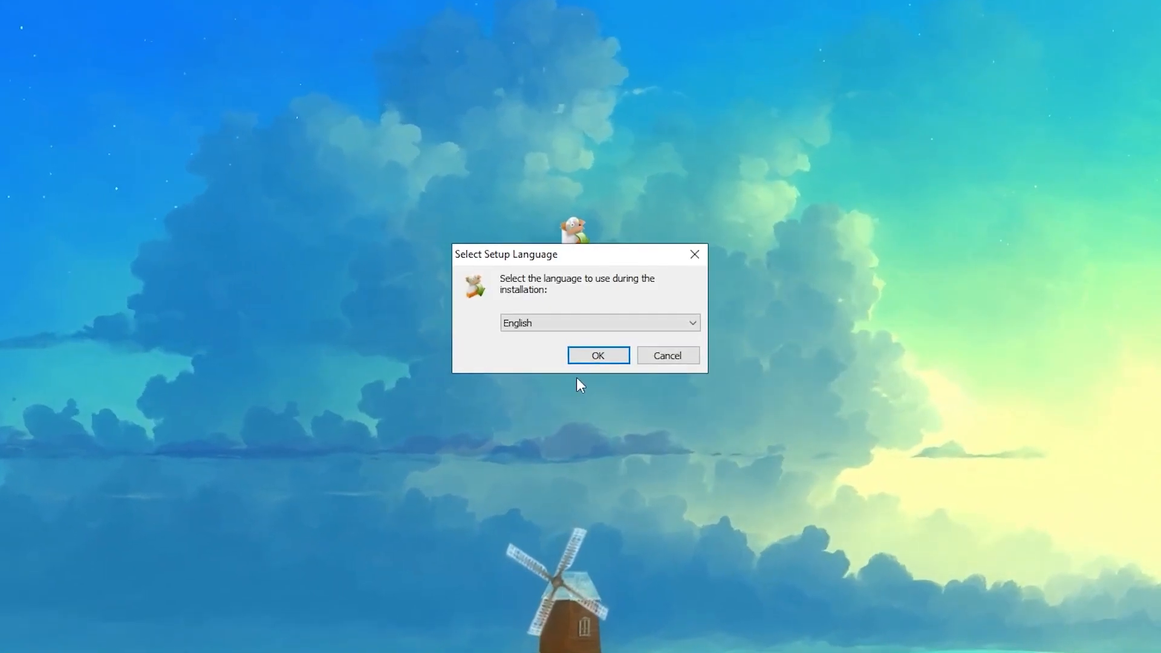
left_click(598, 355)
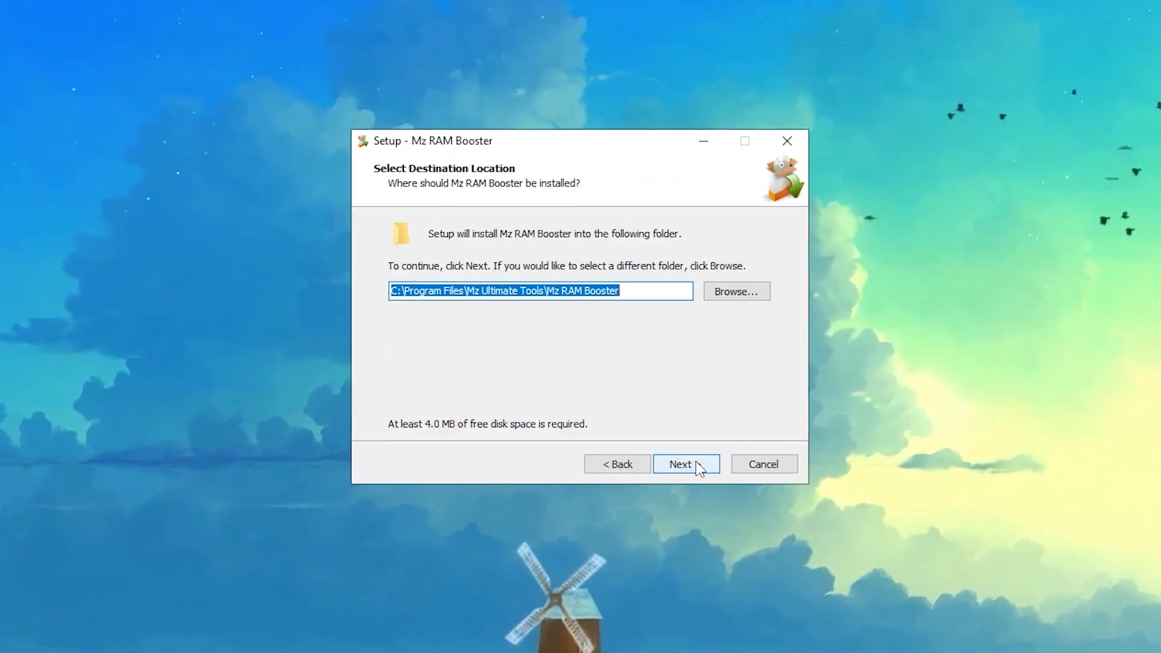
left_click(686, 465)
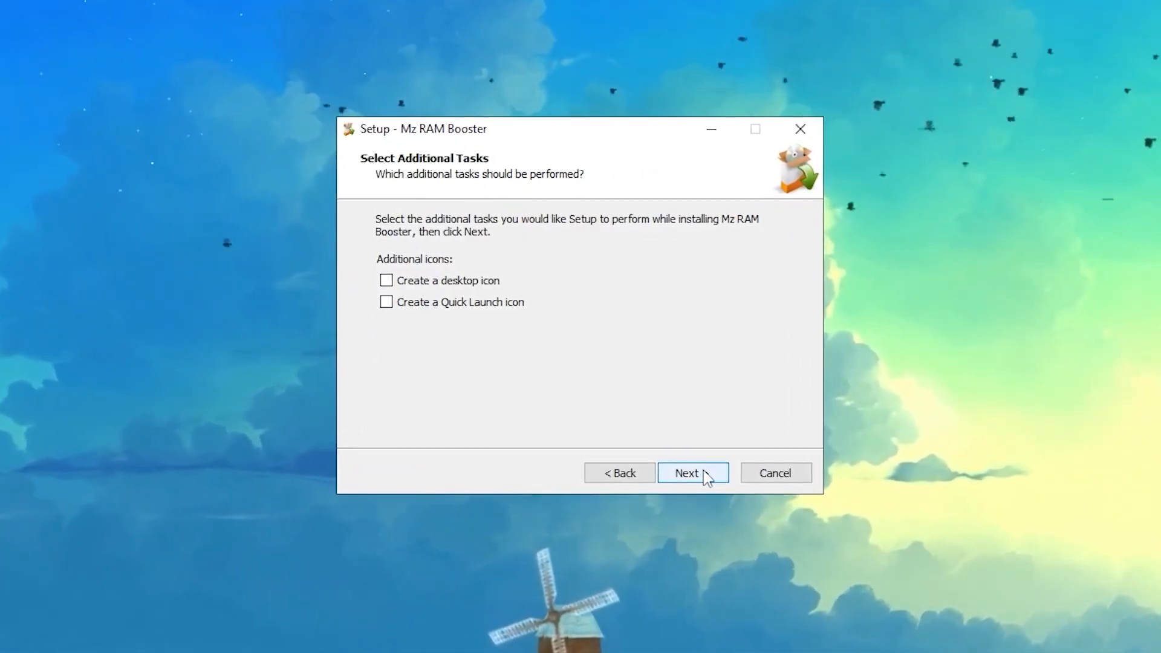
left_click(386, 281)
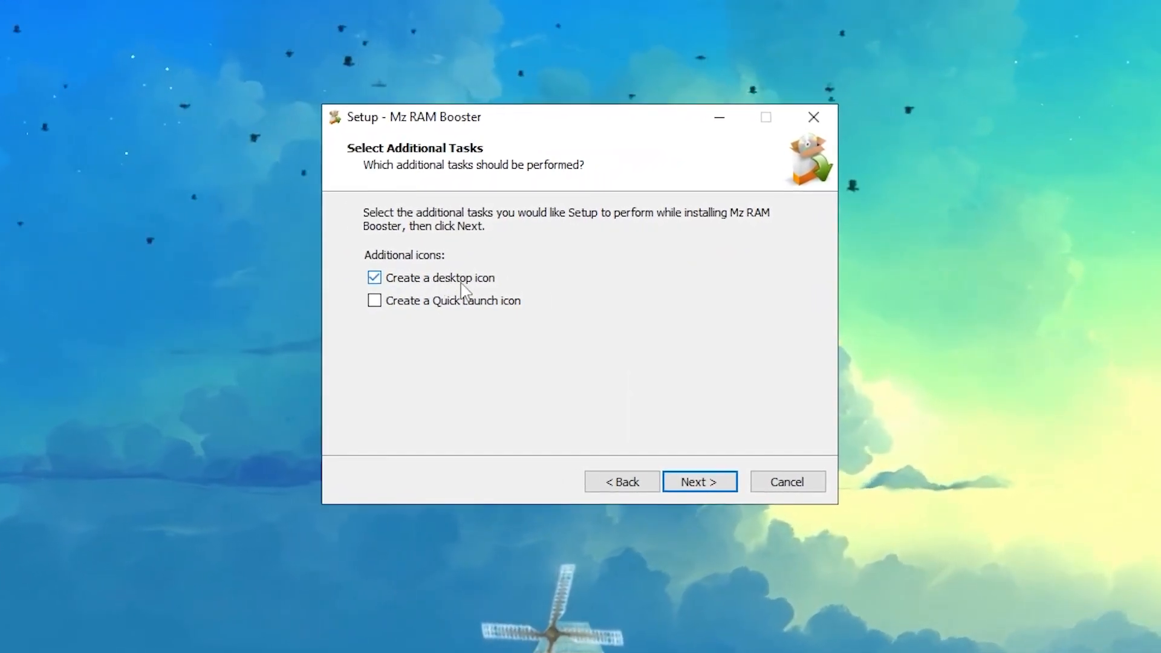
left_click(699, 482)
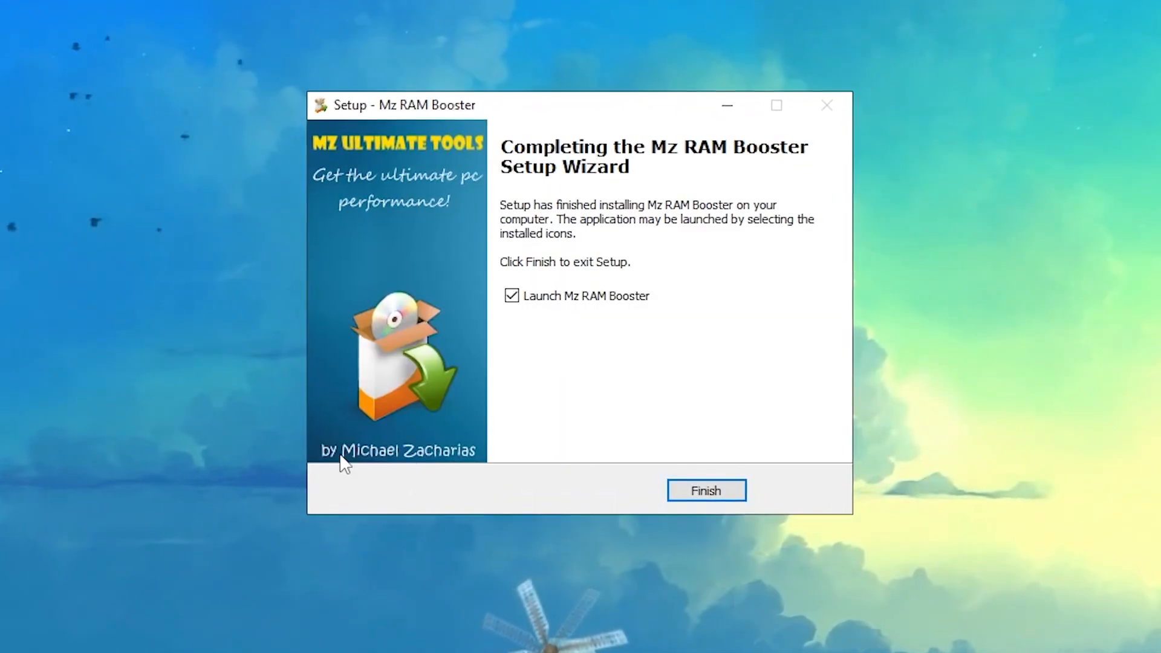
left_click(707, 491)
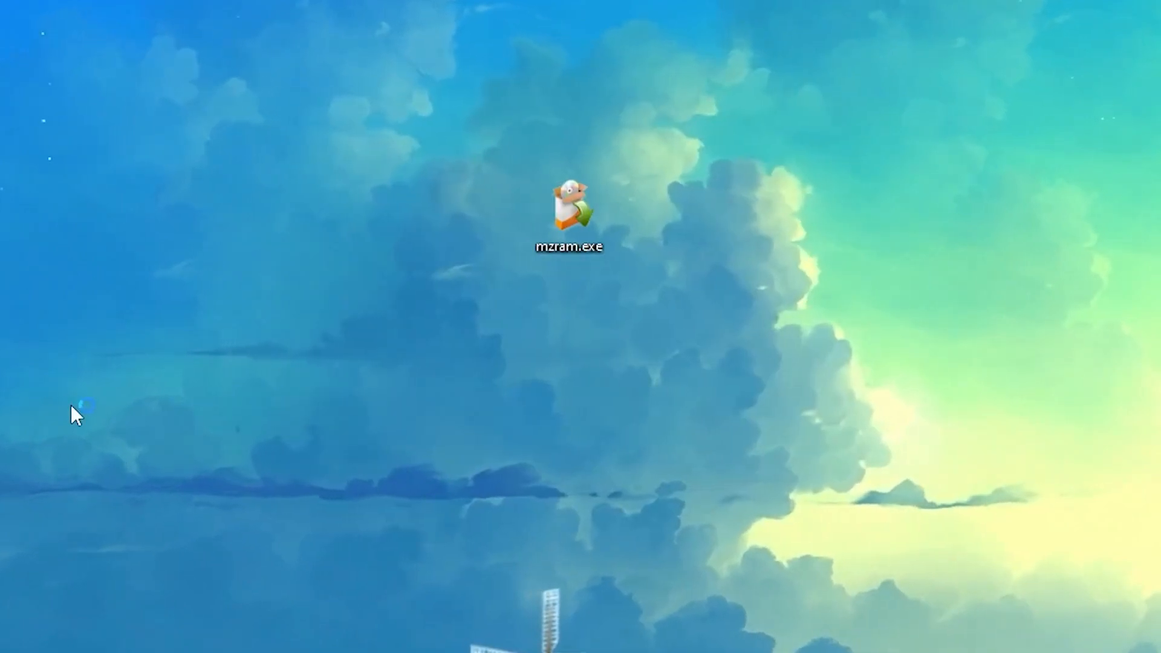
Launch Mz RAM Booster and run Smart Optimize, recovering 780 MB of RAM.
double_click(569, 208)
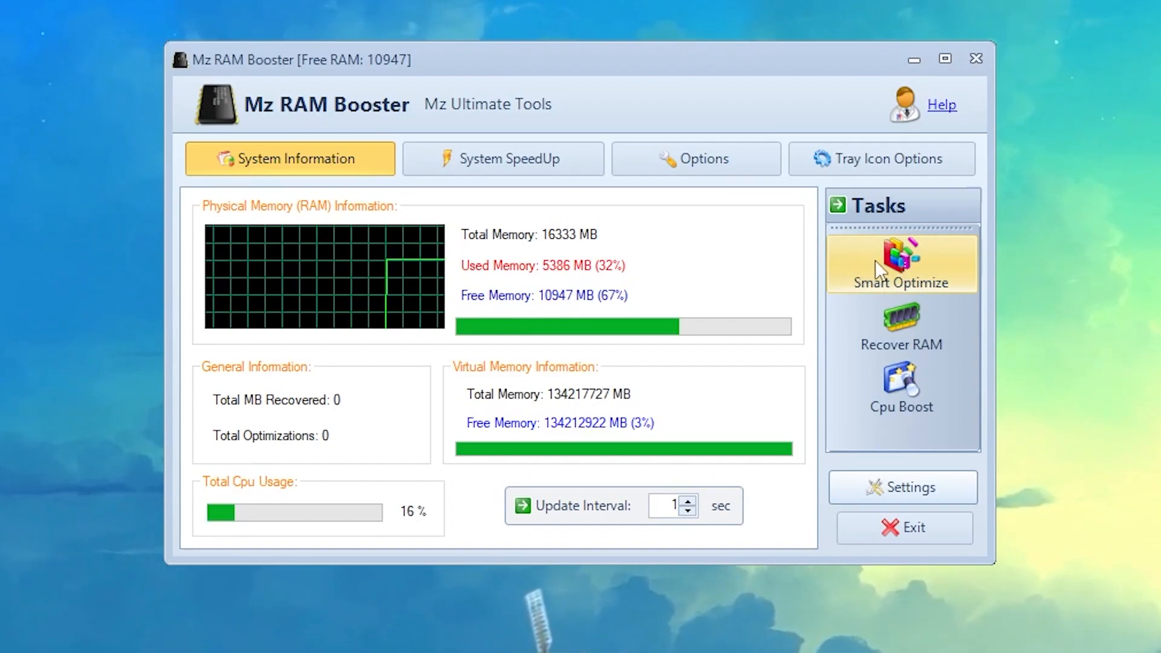
left_click(902, 263)
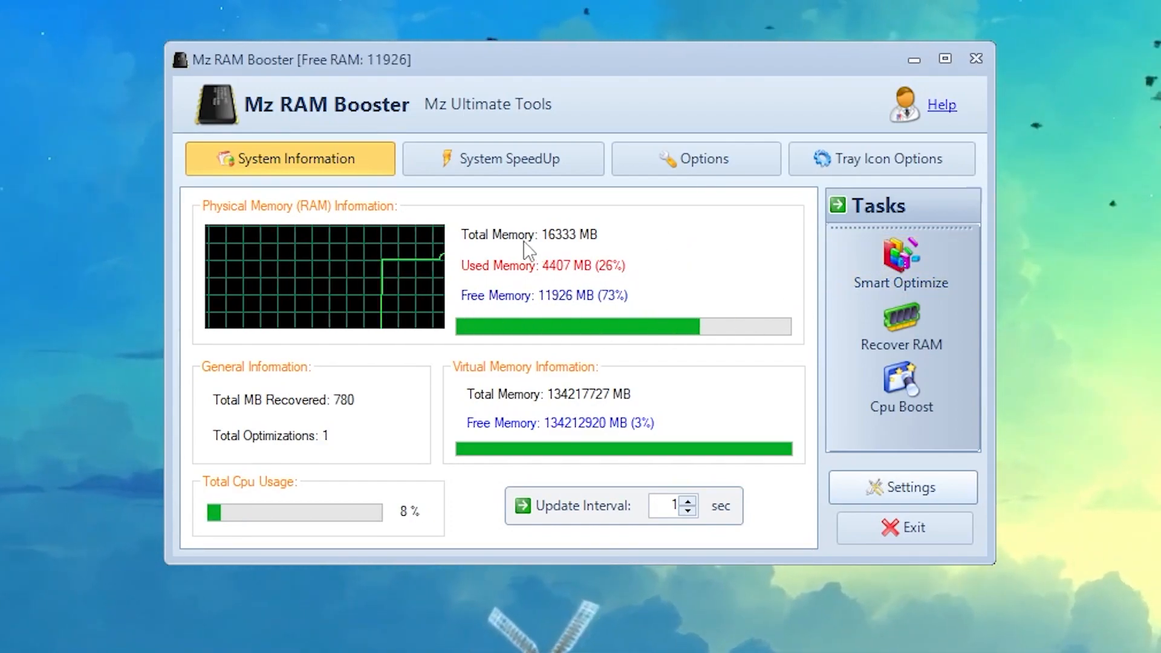
mouse_move(631, 292)
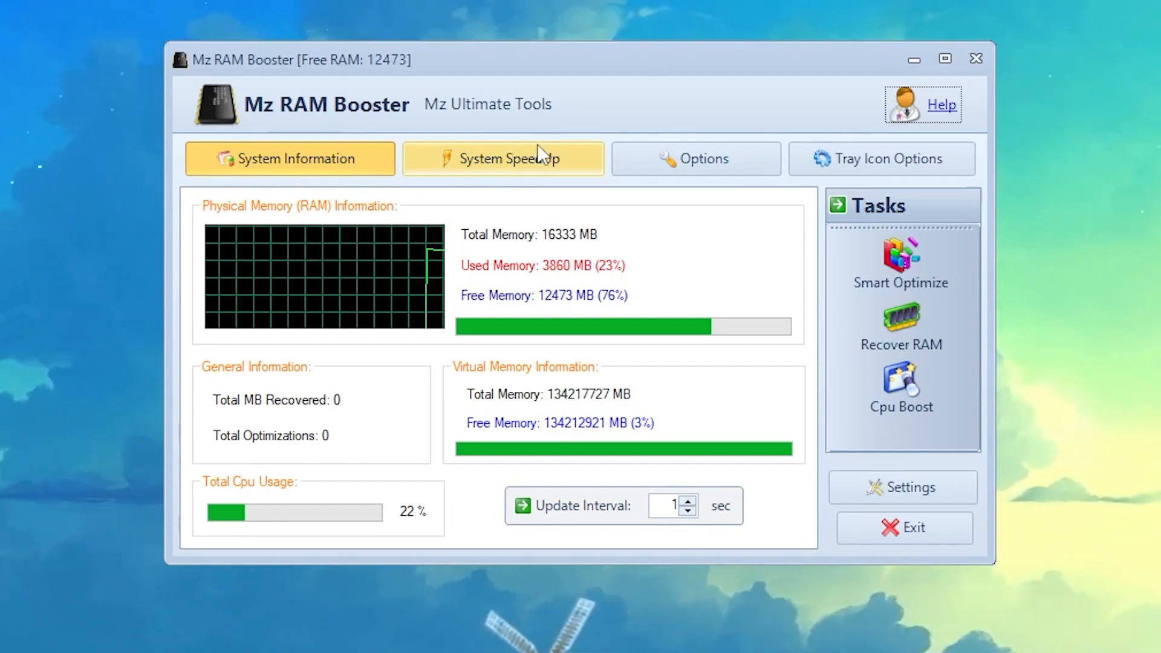
In System SpeedUp, disable the NTFS Last Access Update Stamp, fill Recommended Values, then close the window.
left_click(503, 159)
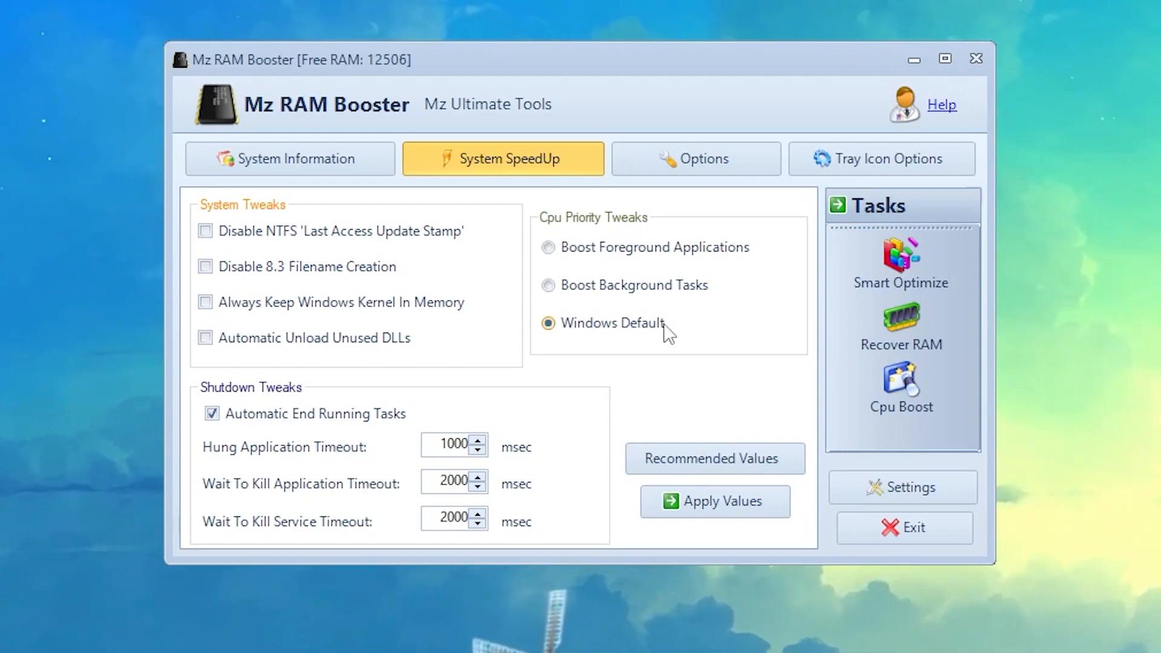
mouse_move(353, 218)
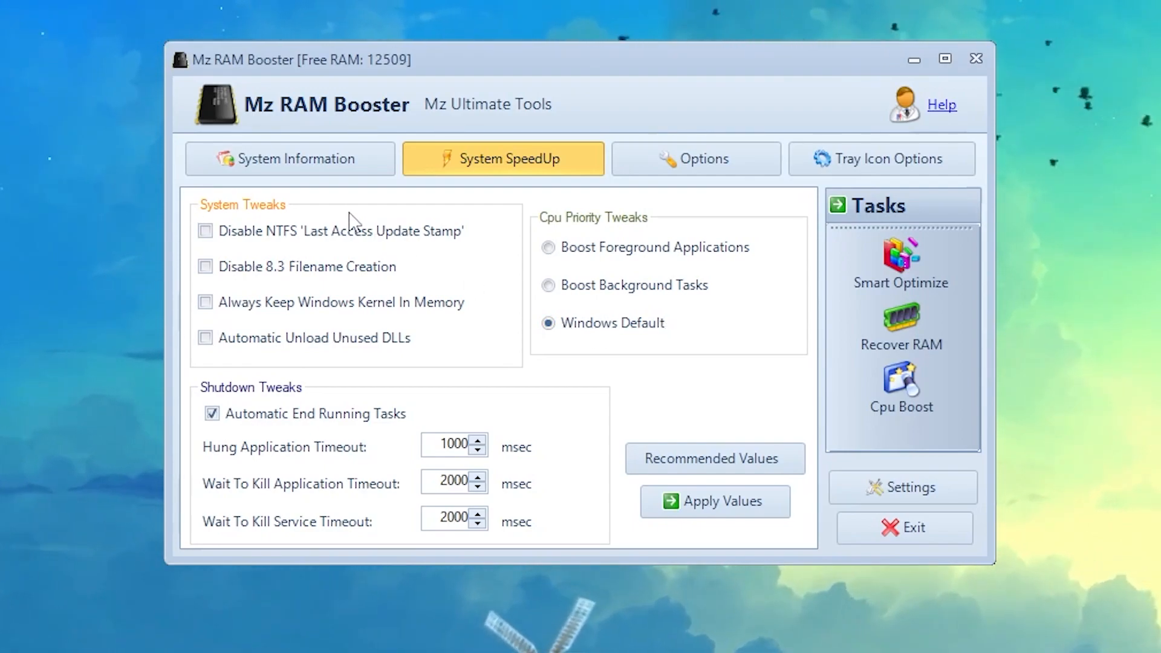
left_click(205, 232)
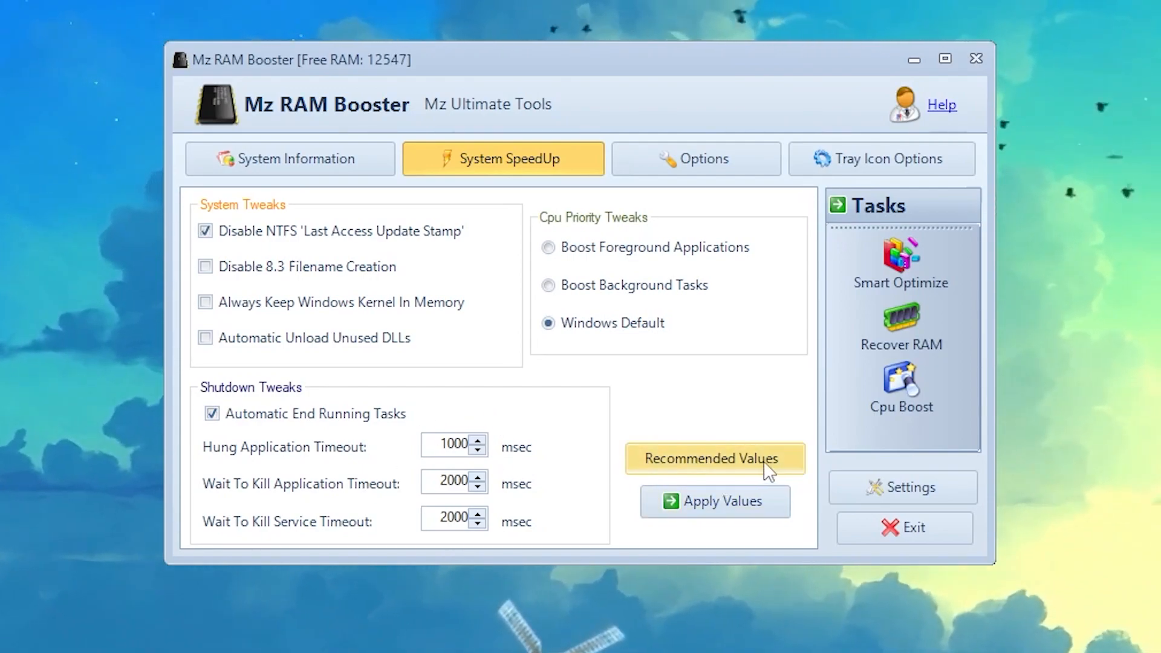
left_click(715, 459)
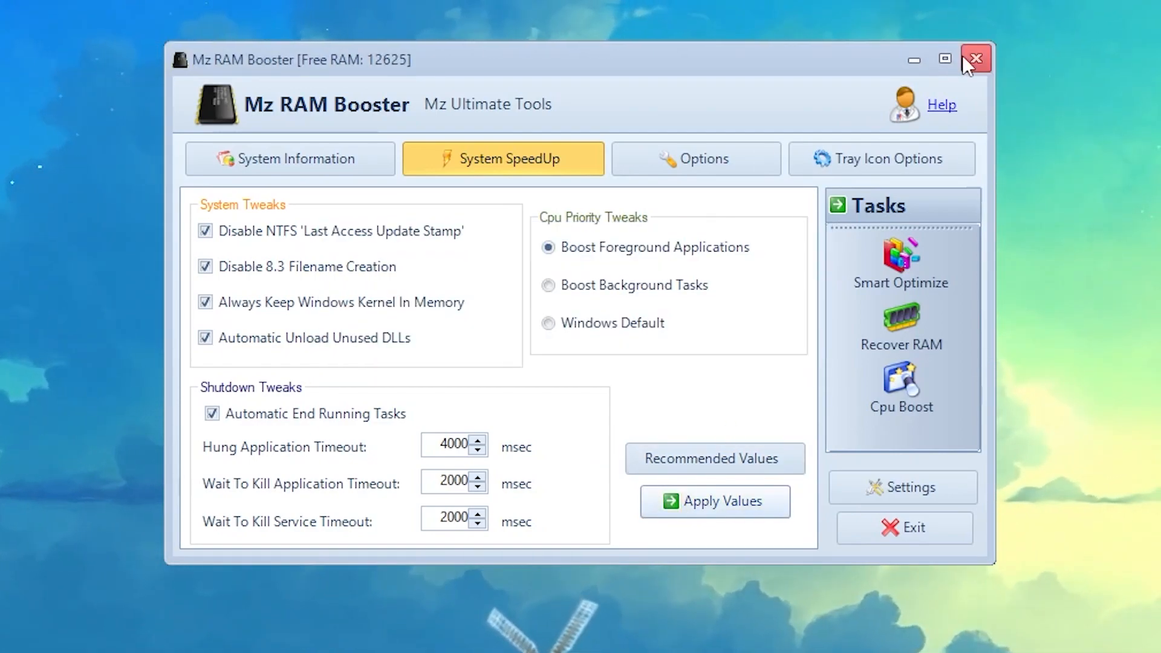
left_click(980, 56)
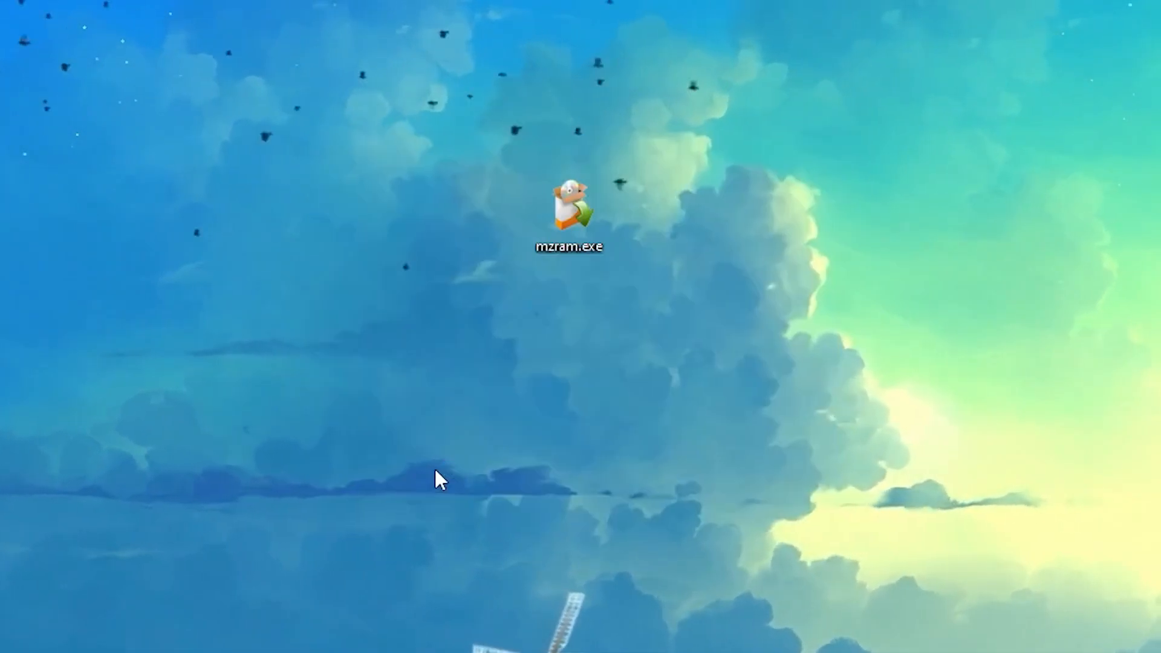
mouse_move(344, 63)
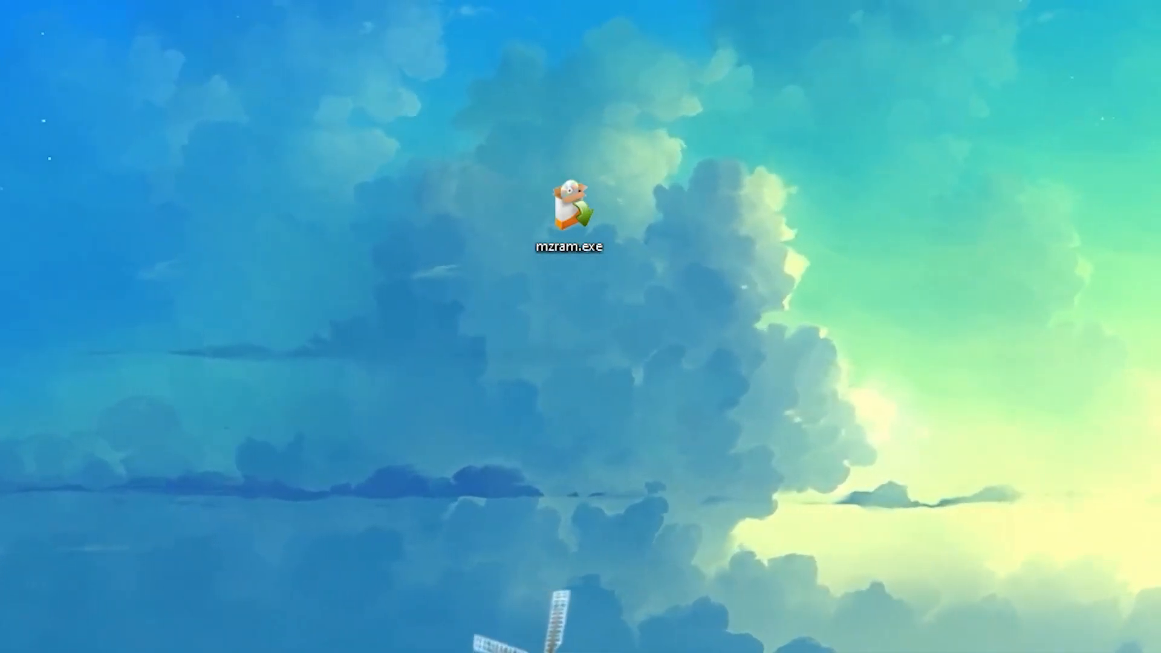
Reopen Mz RAM Booster and fill and apply the recommended System SpeedUp values.
double_click(571, 208)
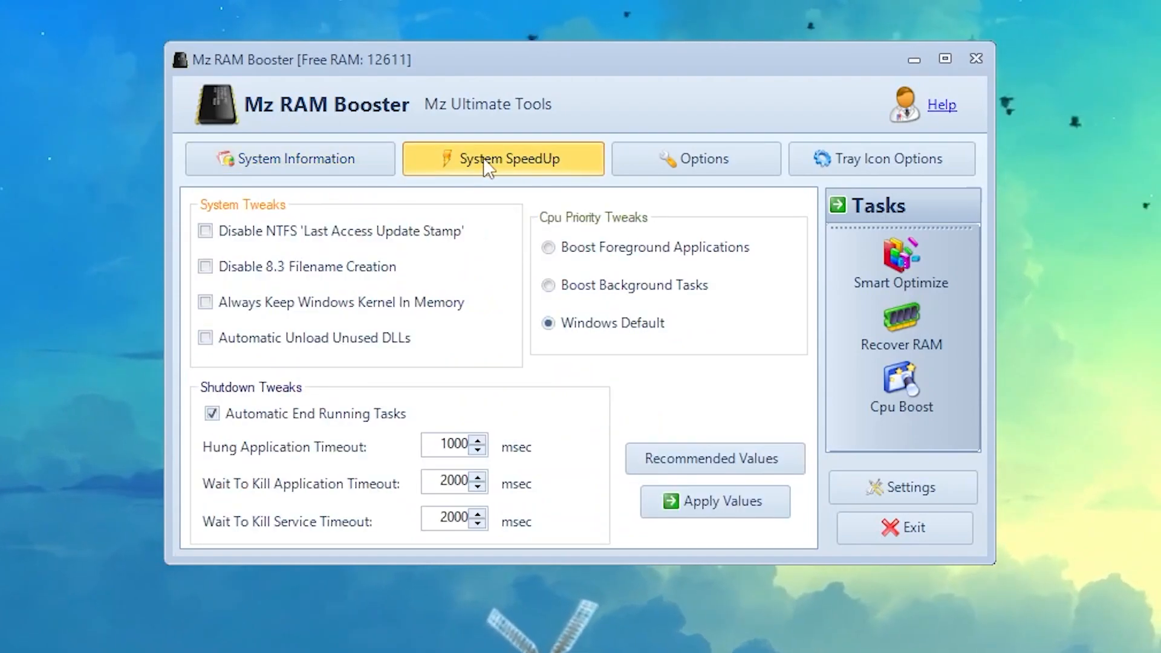
left_click(716, 459)
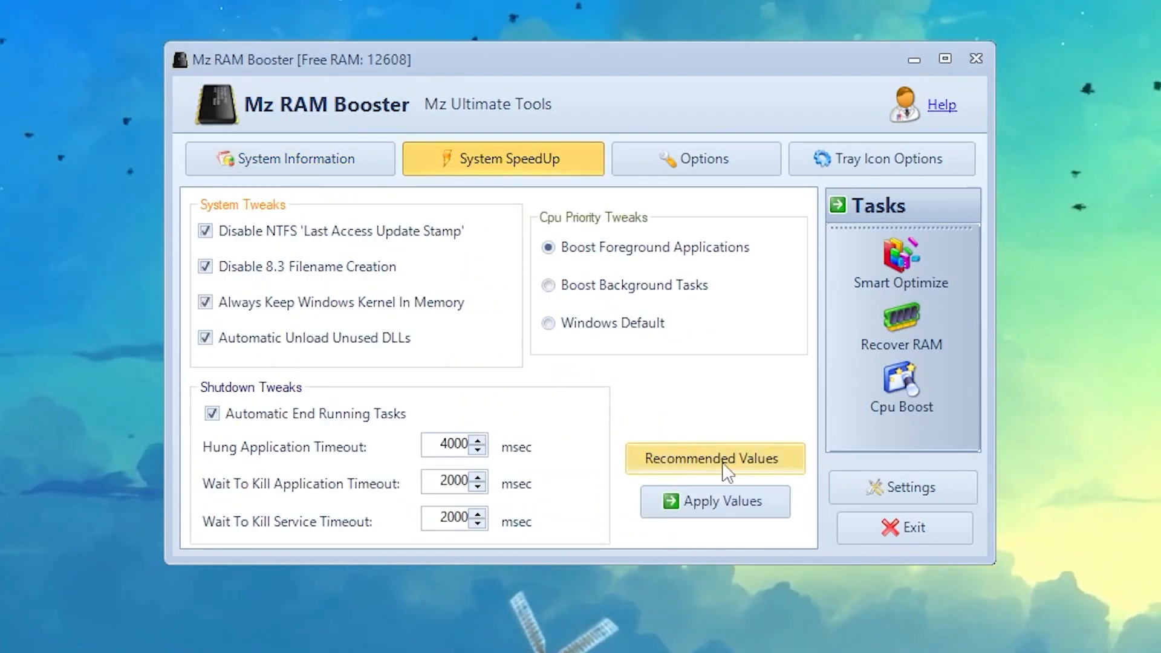
left_click(716, 458)
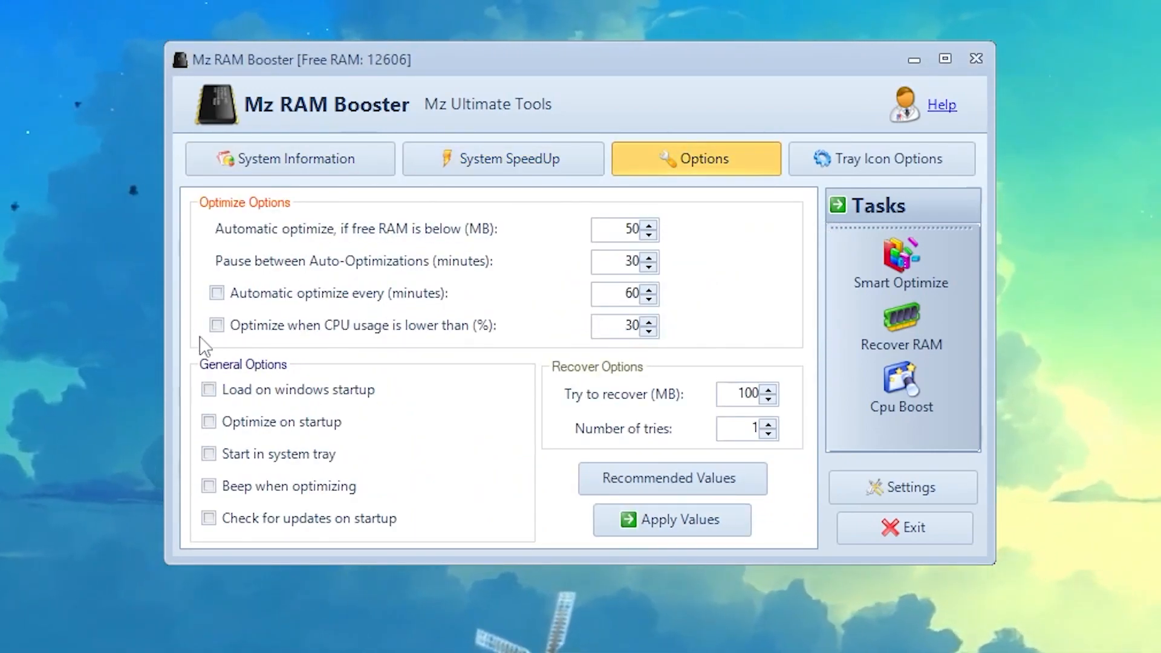
Apply the recommended Options values, set the tray icon to Show Free RAM, and close the window.
left_click(672, 479)
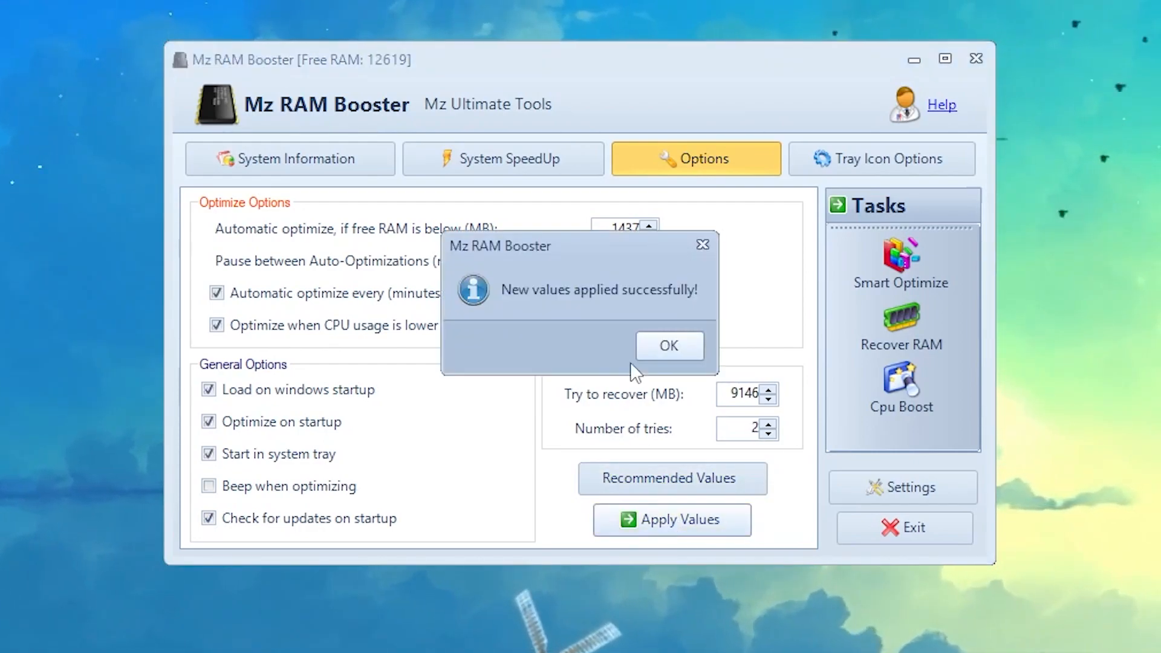
left_click(670, 346)
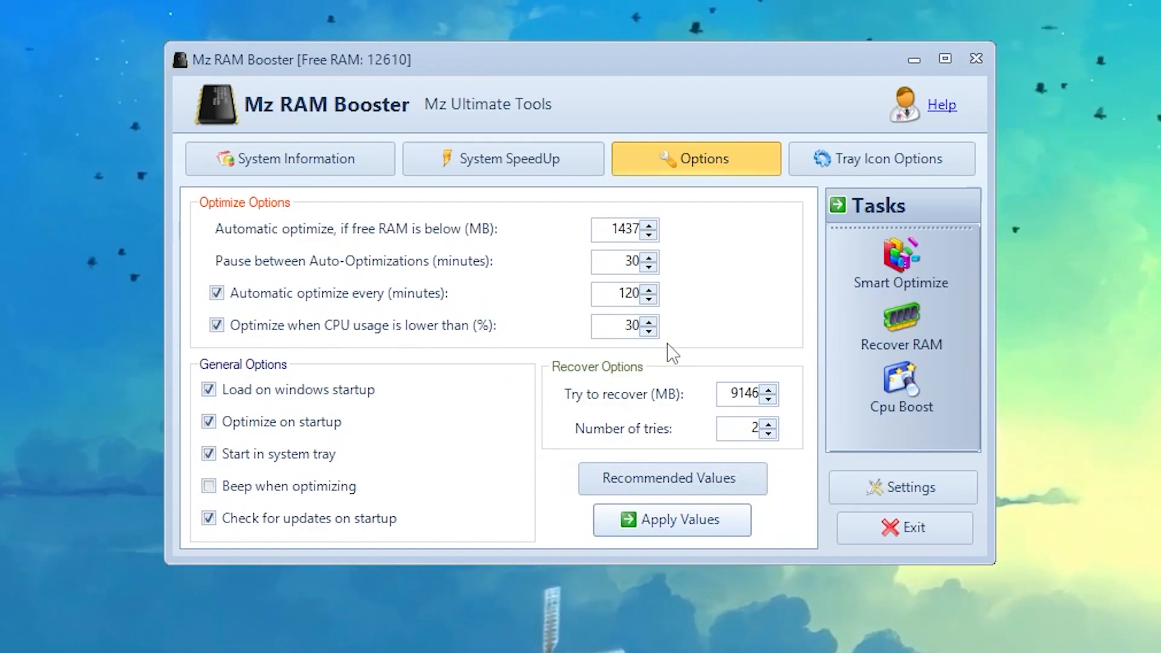
mouse_move(858, 170)
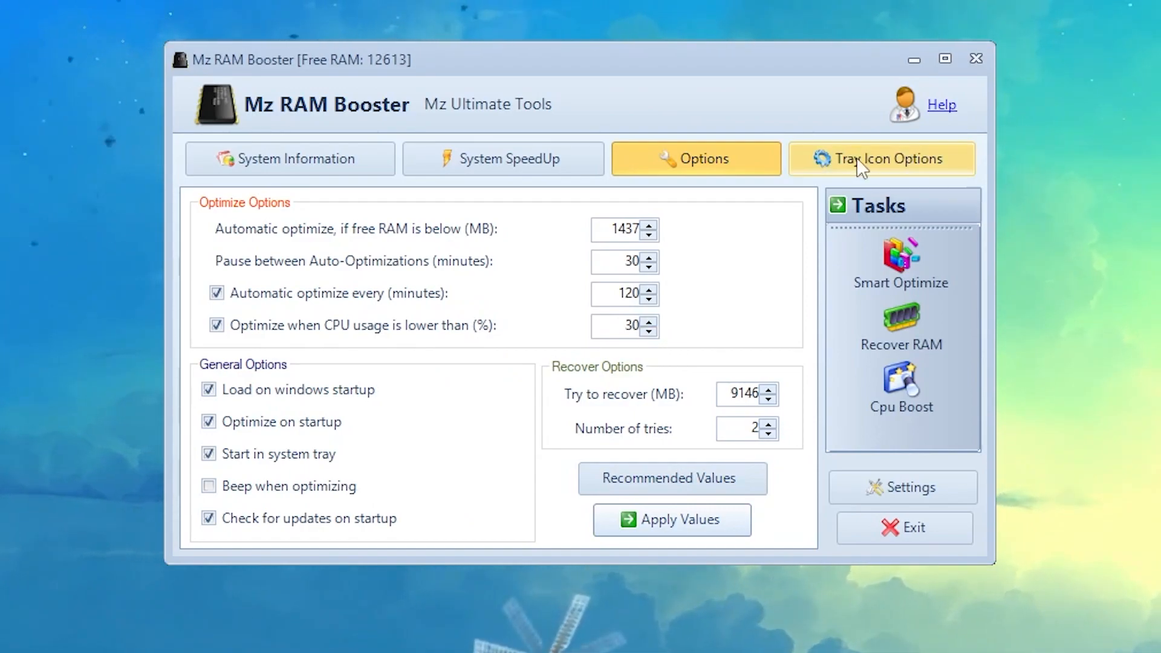
left_click(881, 160)
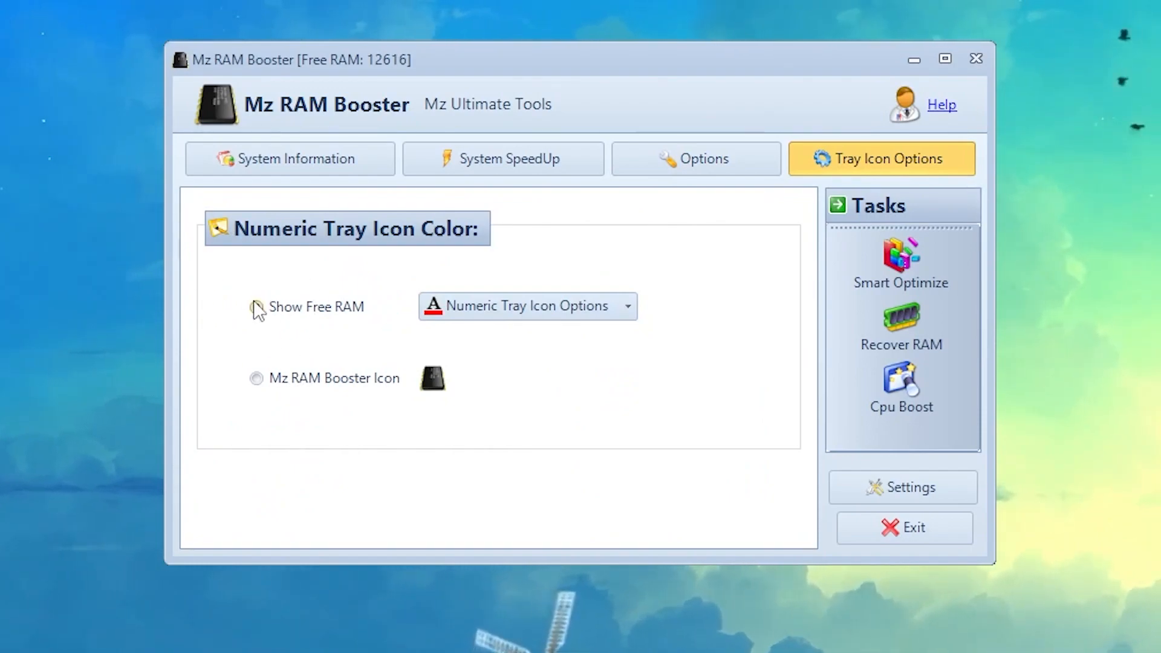
left_click(256, 307)
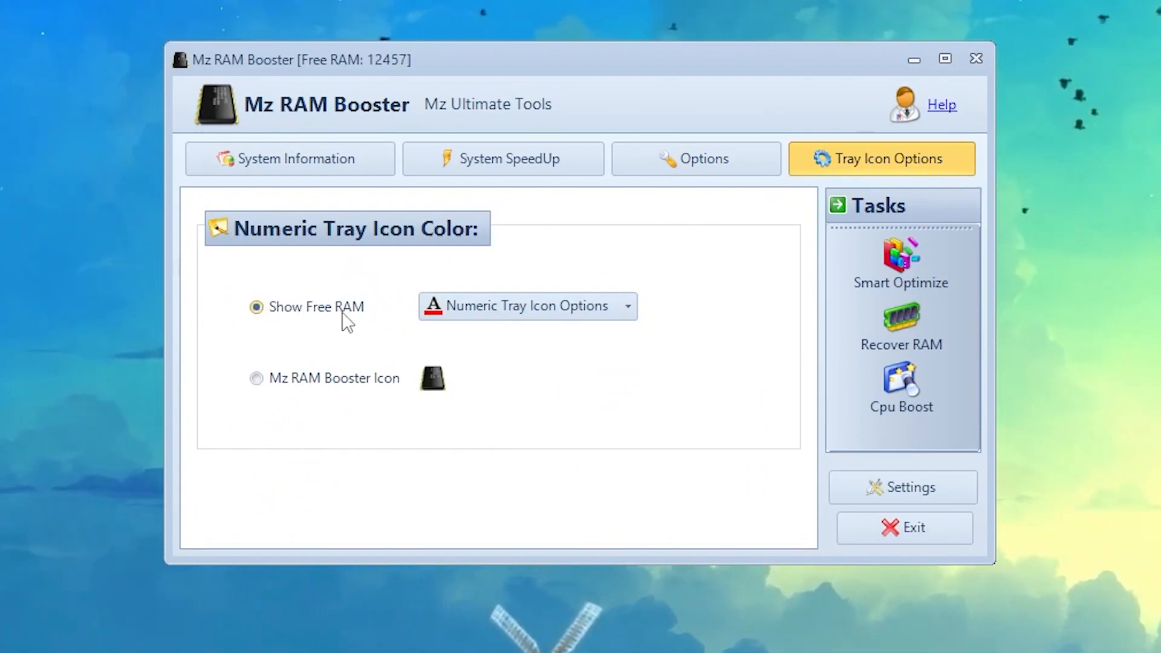
left_click(975, 60)
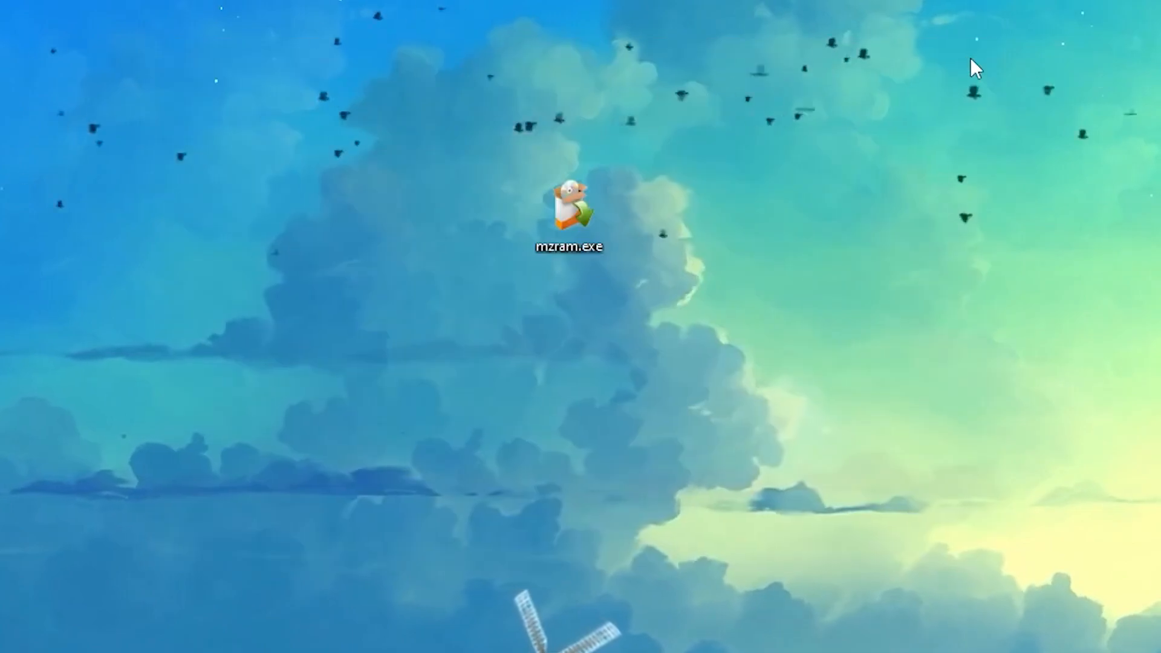